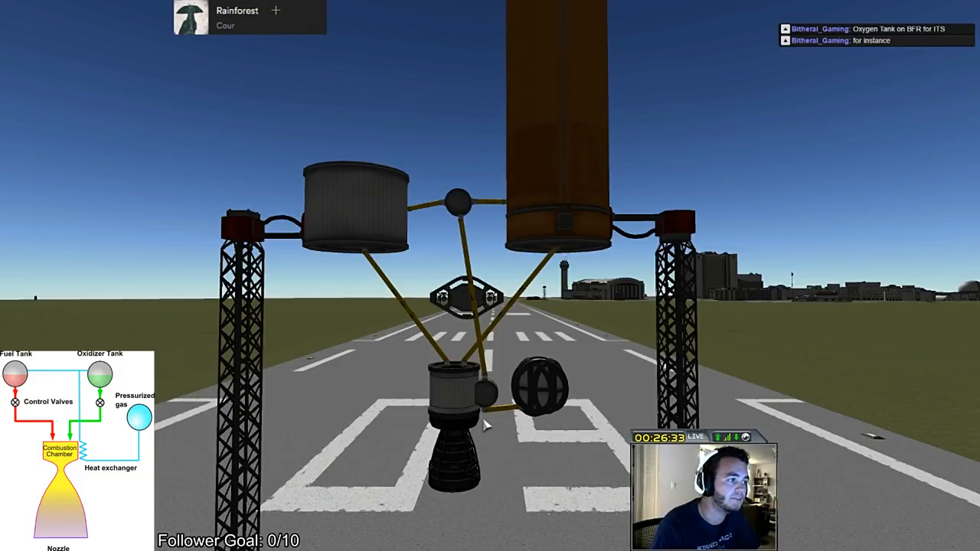
{"action": "mouse_move", "coordinate": [568, 165]}
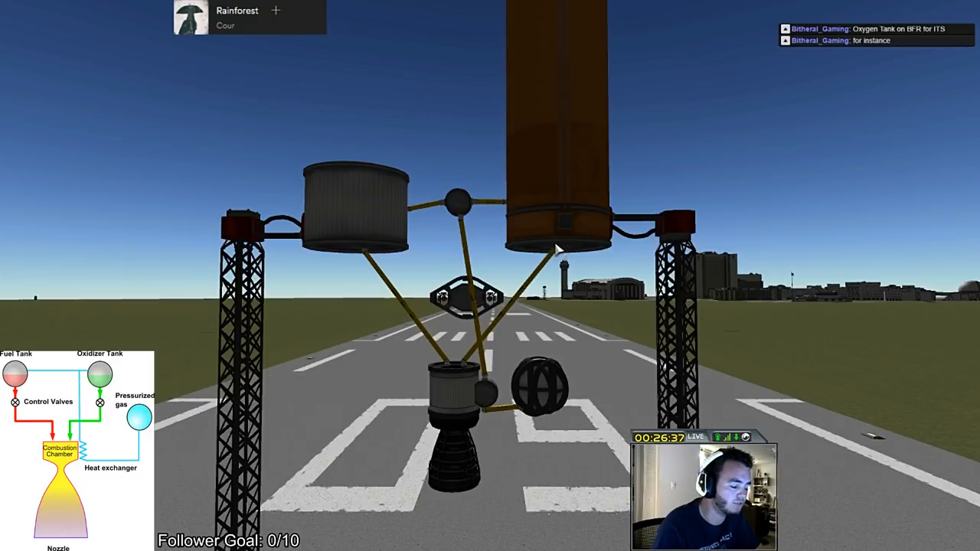
{"action": "mouse_move", "coordinate": [640, 144]}
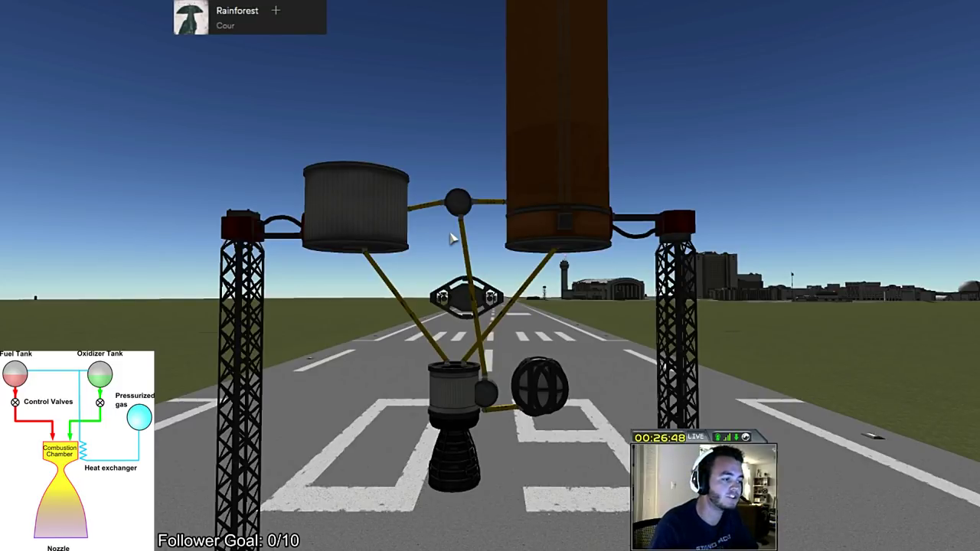
{"action": "mouse_move", "coordinate": [812, 380]}
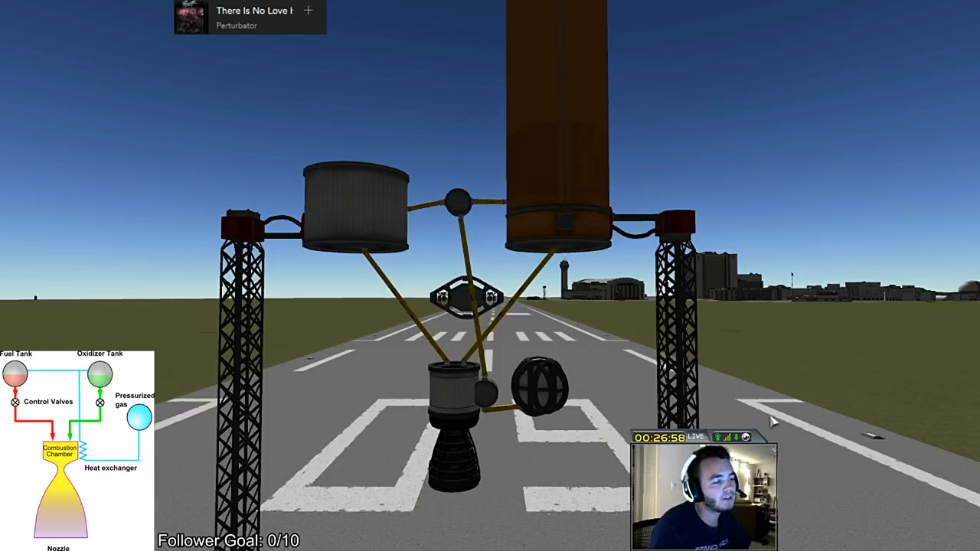
{"action": "mouse_move", "coordinate": [542, 404]}
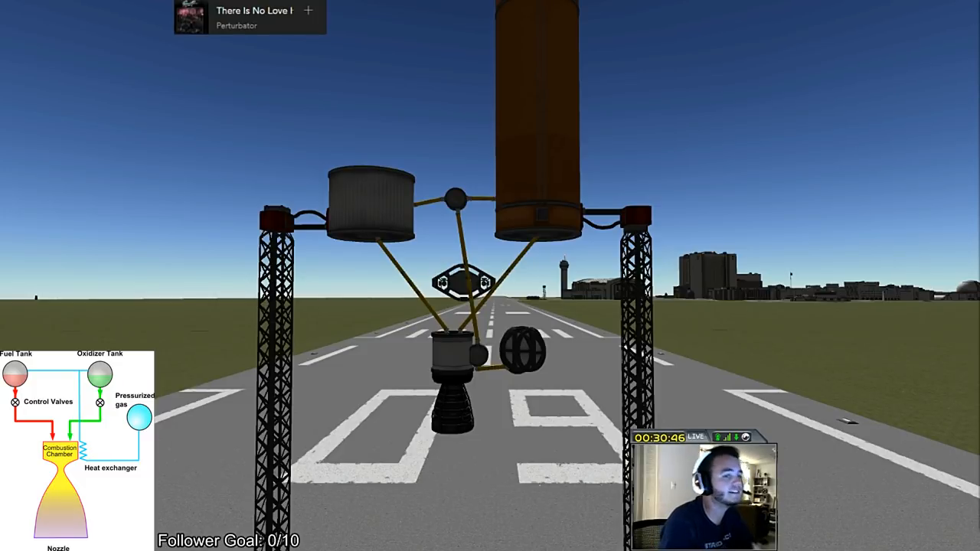
{"action": "mouse_move", "coordinate": [925, 411]}
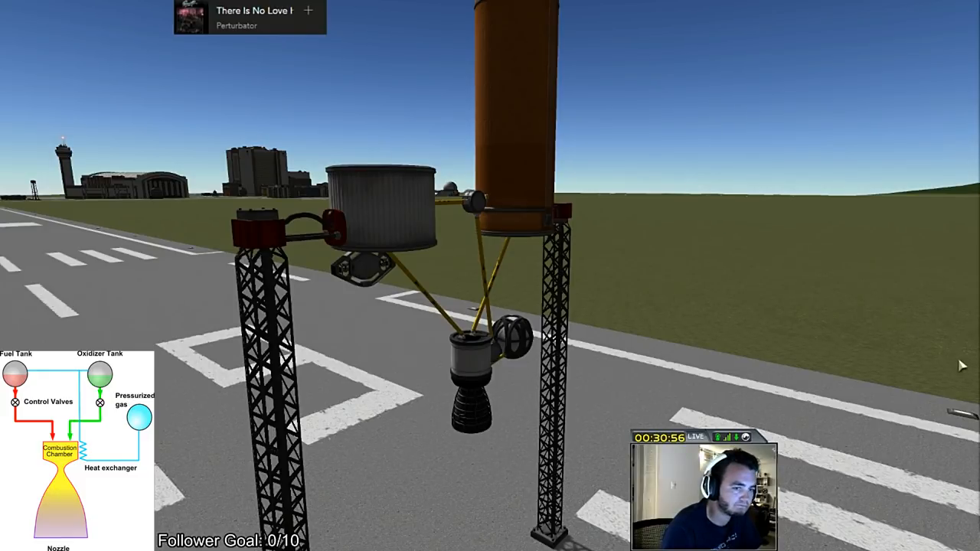
{"action": "mouse_move", "coordinate": [668, 313]}
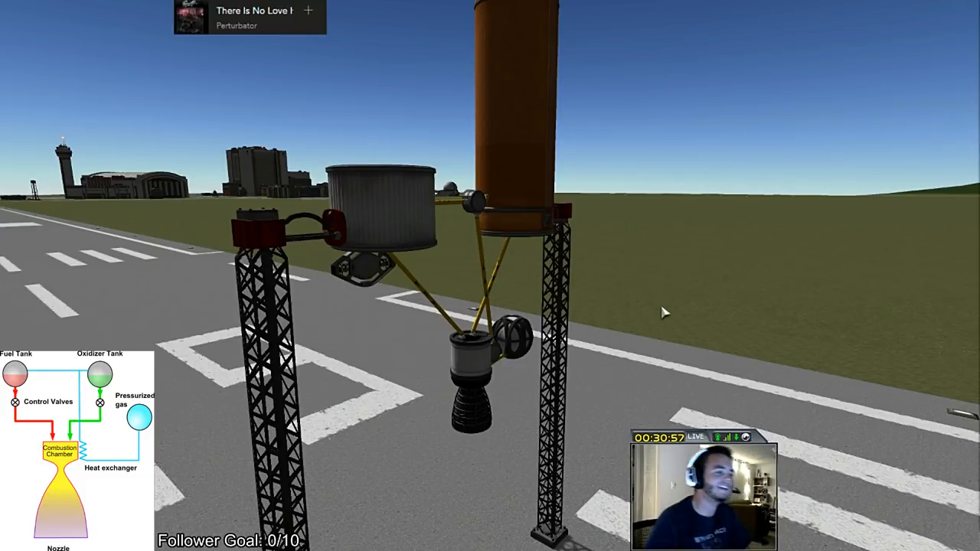